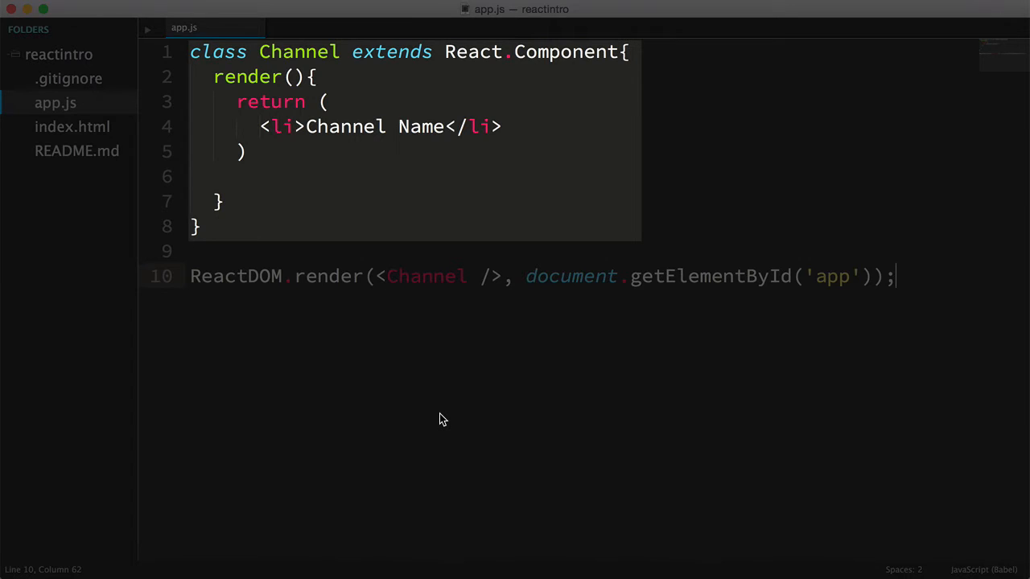
Add name='Hardware Support' to the Channel tag and start replacing the list text with this.props
{"action": "double_click", "coordinate": [344, 127]}
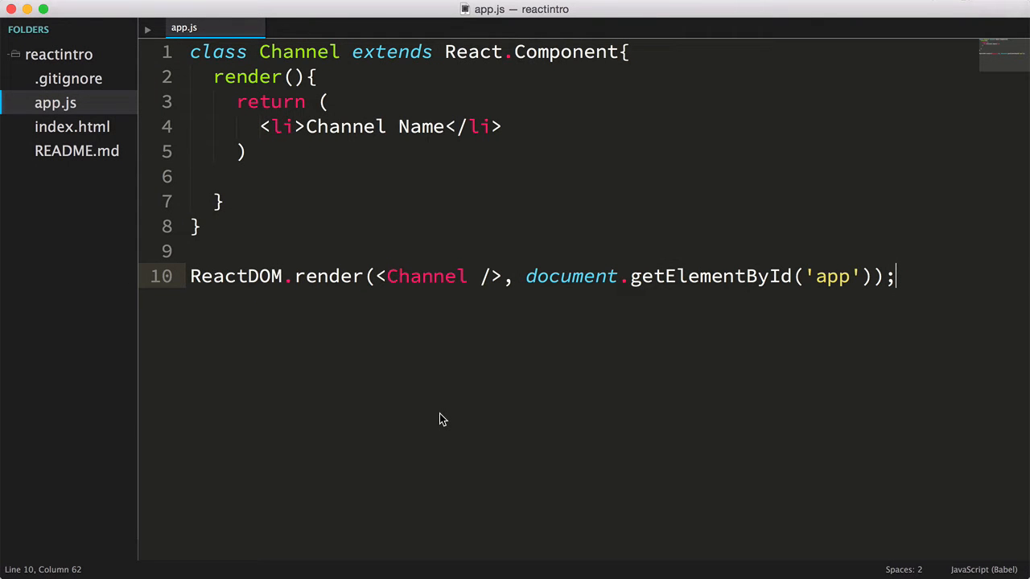
{"action": "double_click", "coordinate": [345, 127]}
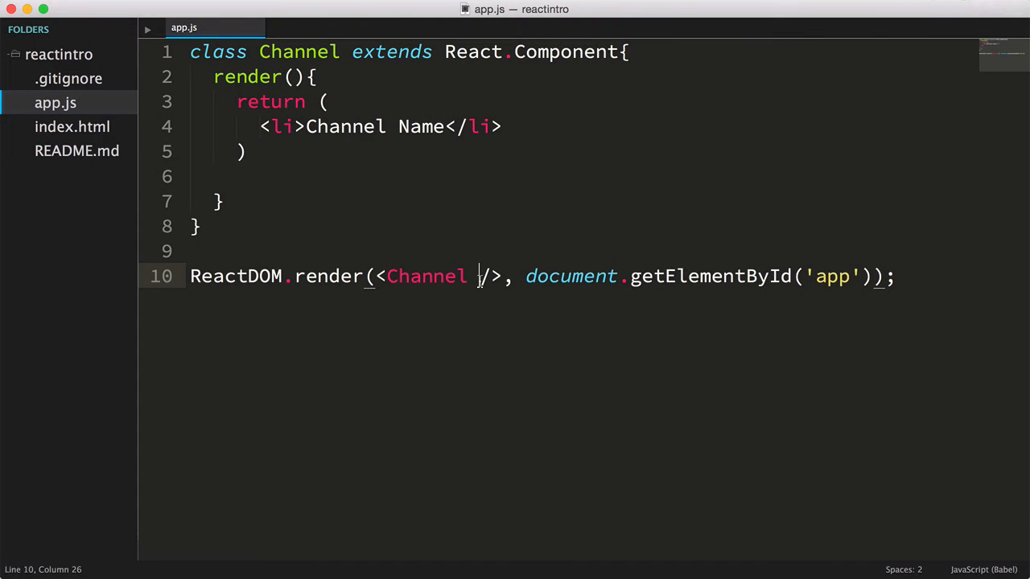
{"action": "type", "text": "name='Hardware Suppo"}
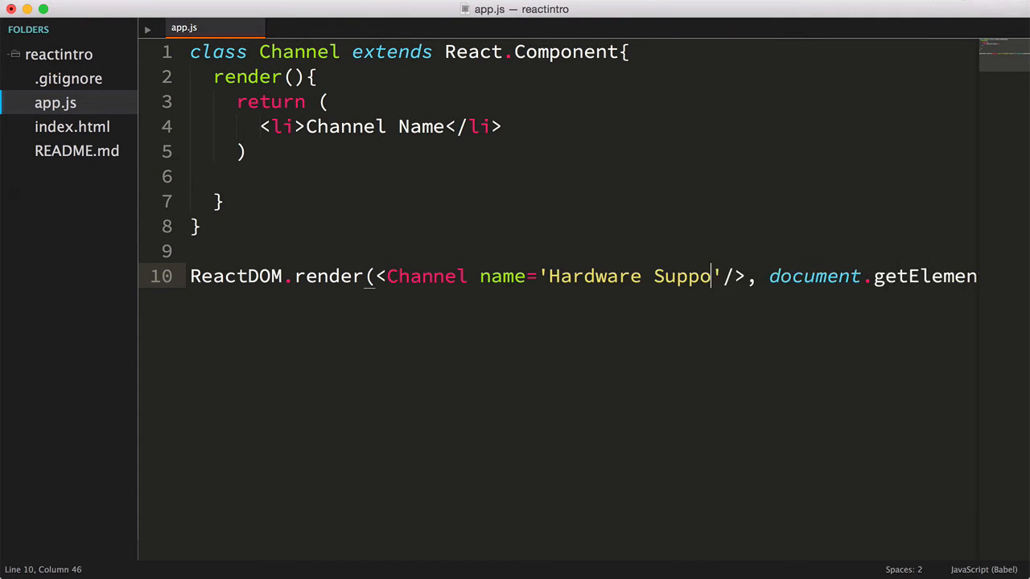
{"action": "type", "text": "rt"}
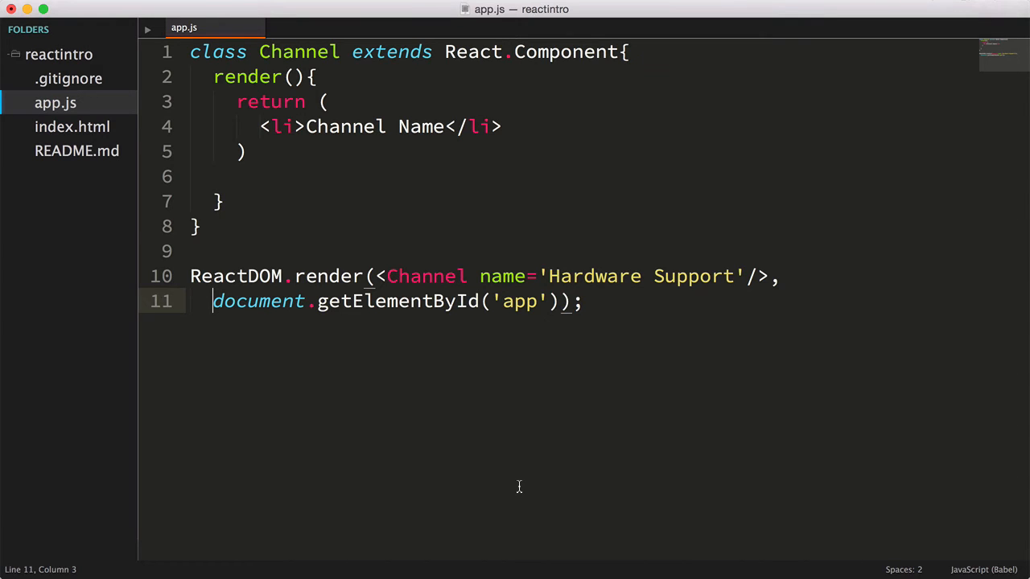
{"action": "type", "text": "this.props</li>"}
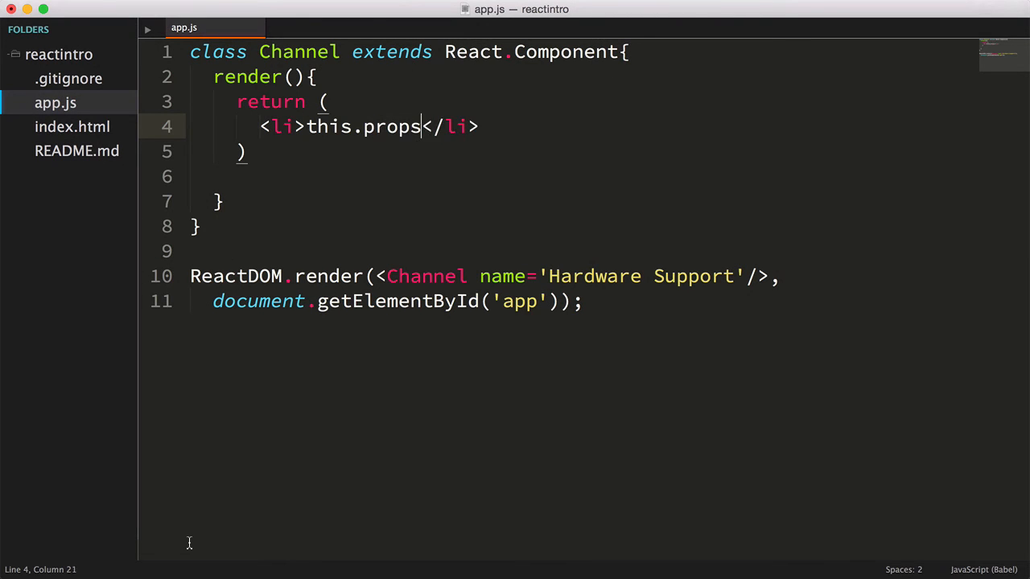
Finish {this.props.name} in the list item, then load localhost:3000 in Chrome
{"action": "type", "text": ".name}"}
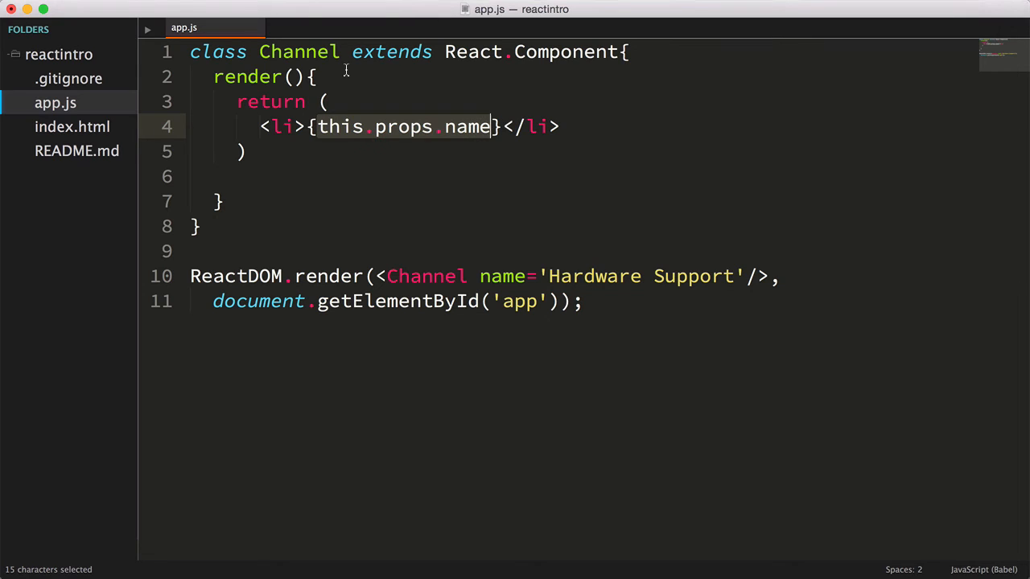
{"action": "key", "text": "cmd+tab"}
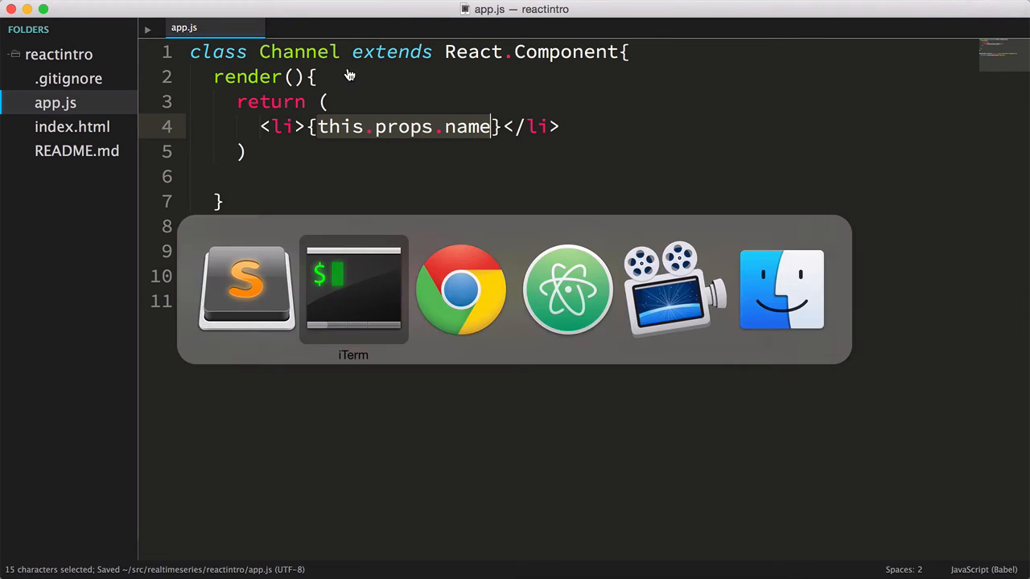
{"action": "left_click", "coordinate": [352, 290]}
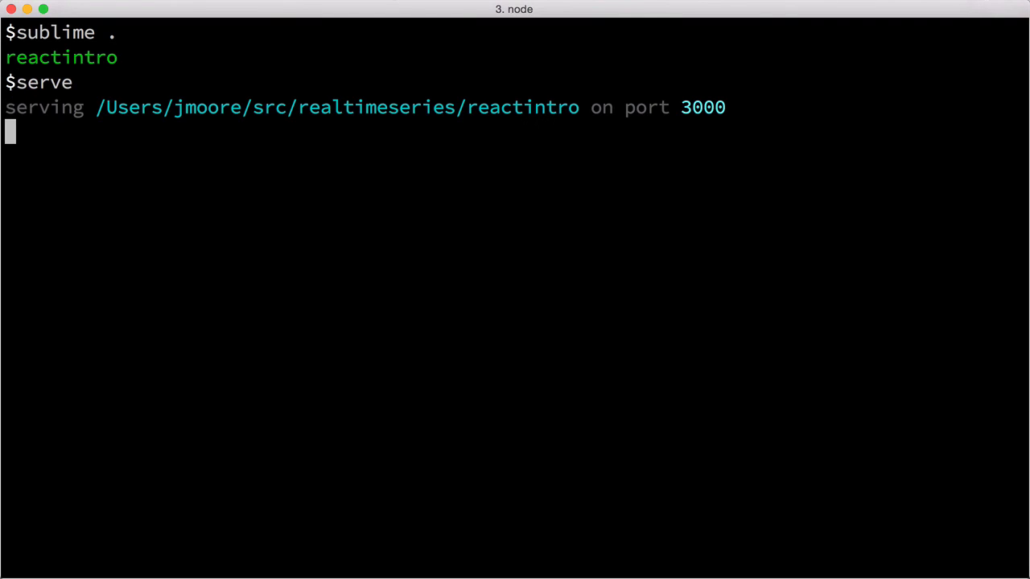
{"action": "type", "text": "localhost:"}
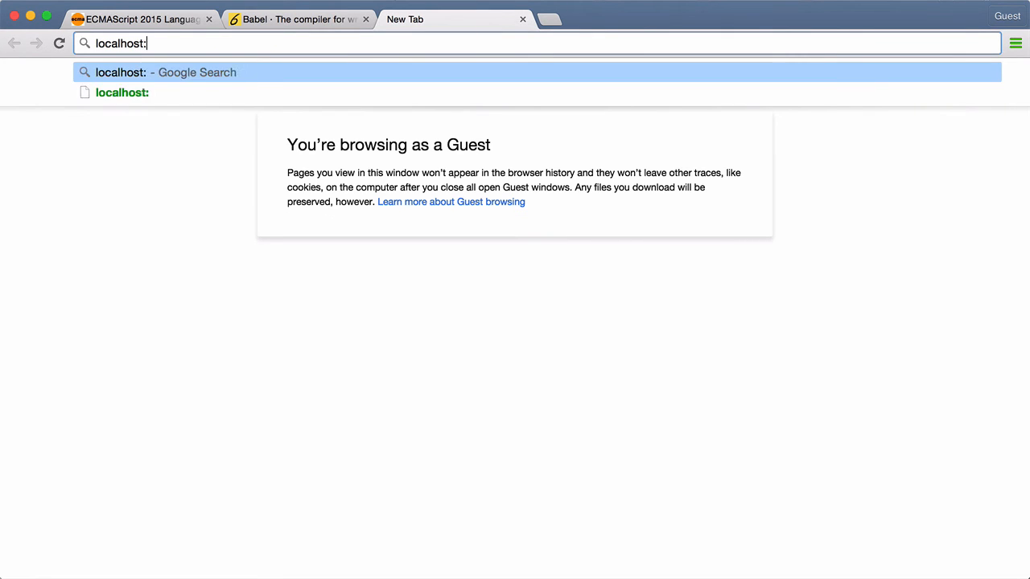
{"action": "type", "text": "3000"}
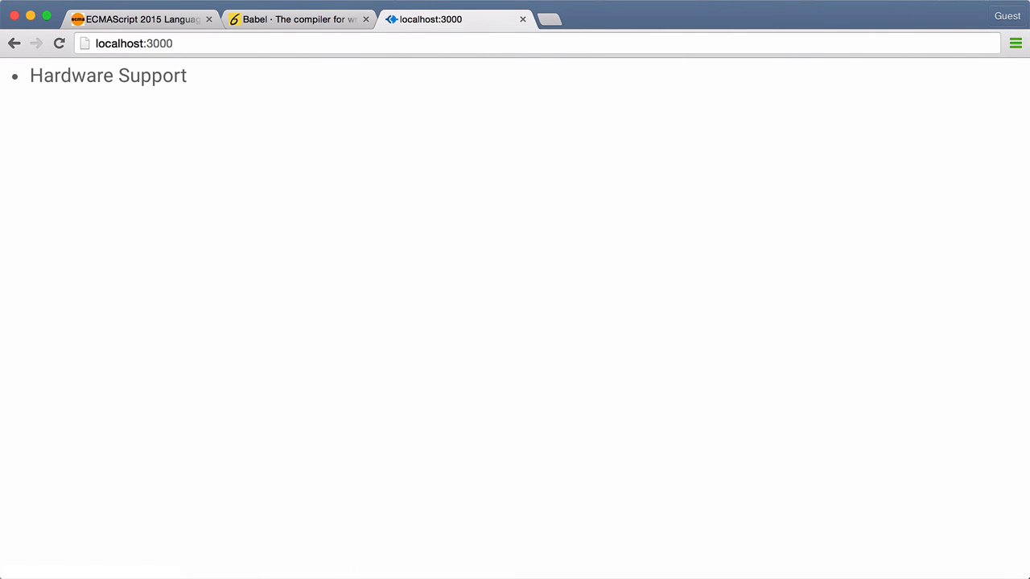